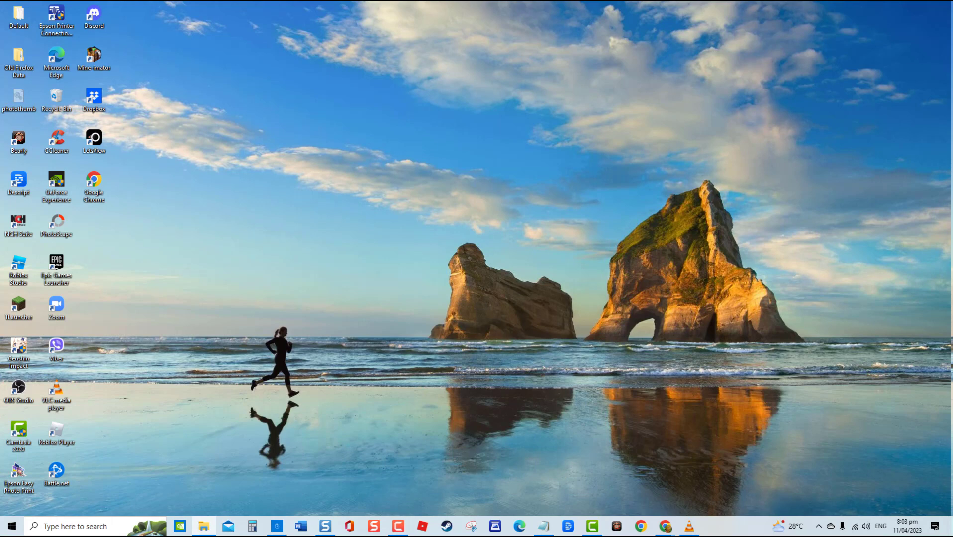
pyautogui.moveTo(664, 526)
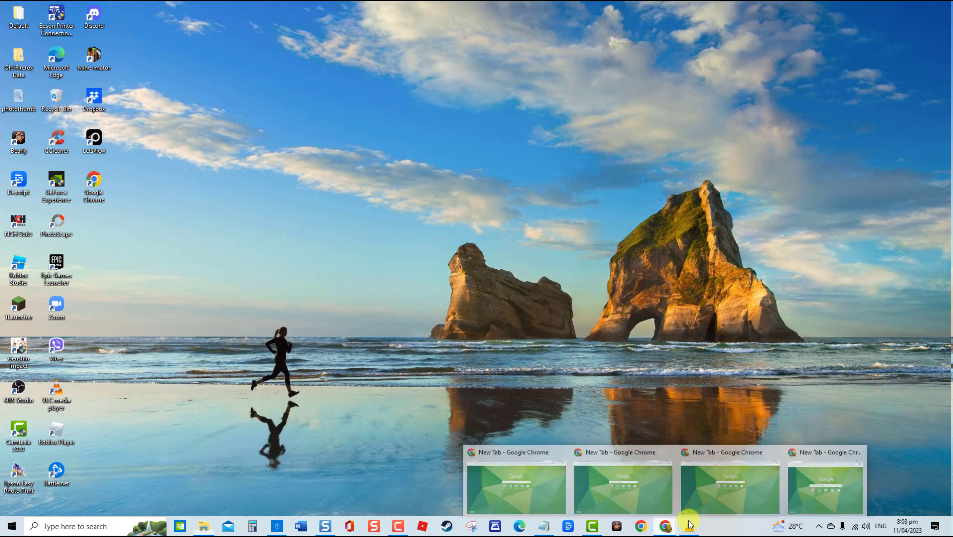
# Bring a new-tab Chrome window forward and show its main menu with More tools.
pyautogui.click(515, 481)
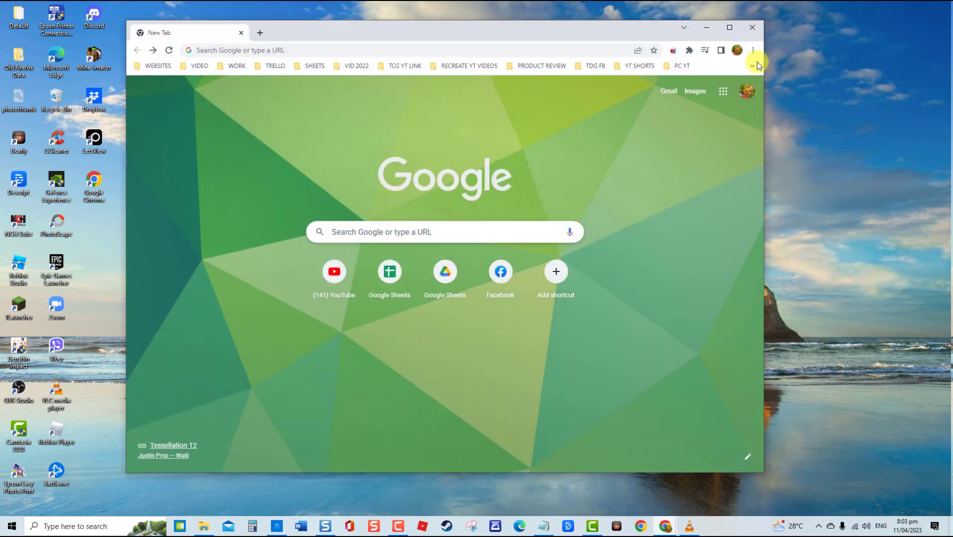
pyautogui.click(755, 63)
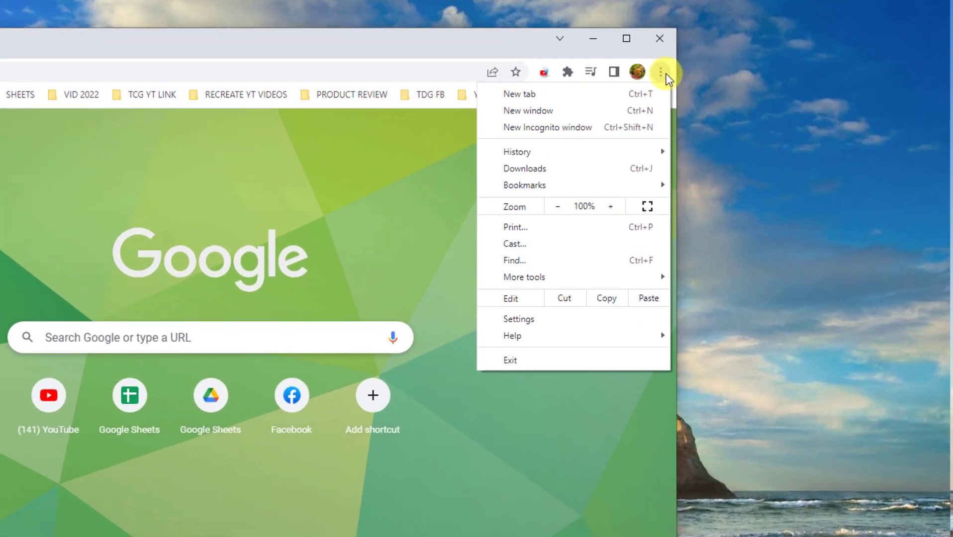
pyautogui.moveTo(596, 234)
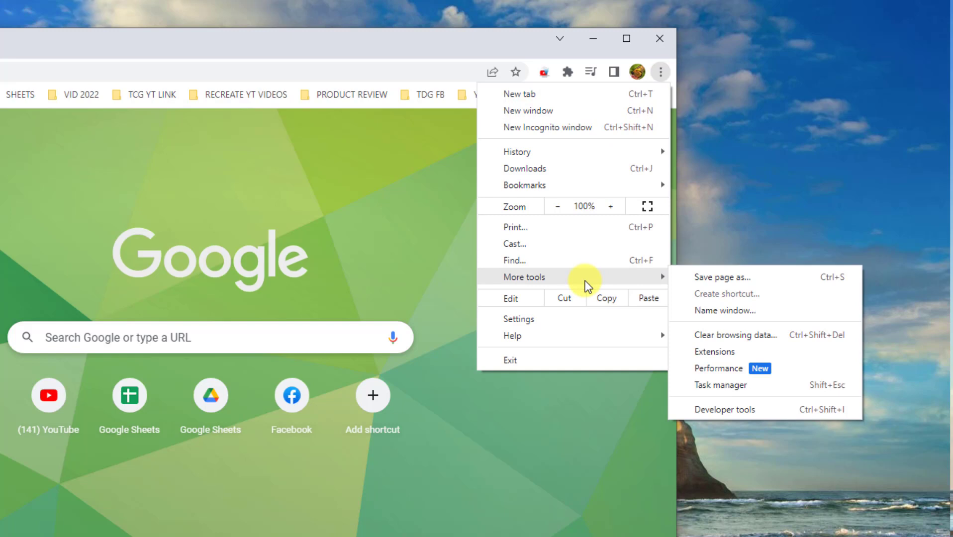
# Bring up Clear browsing data and the time-range choices to clear all-time data.
pyautogui.click(735, 336)
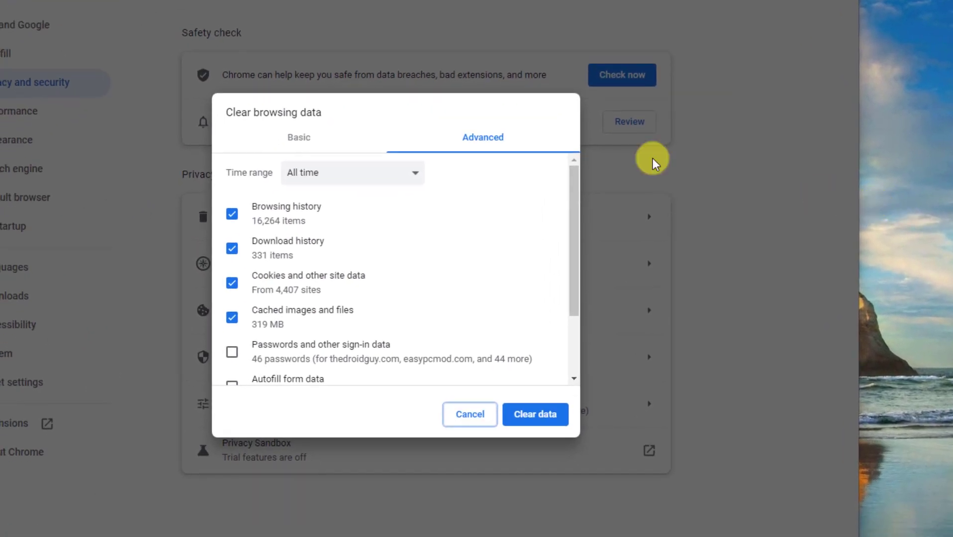
pyautogui.click(351, 172)
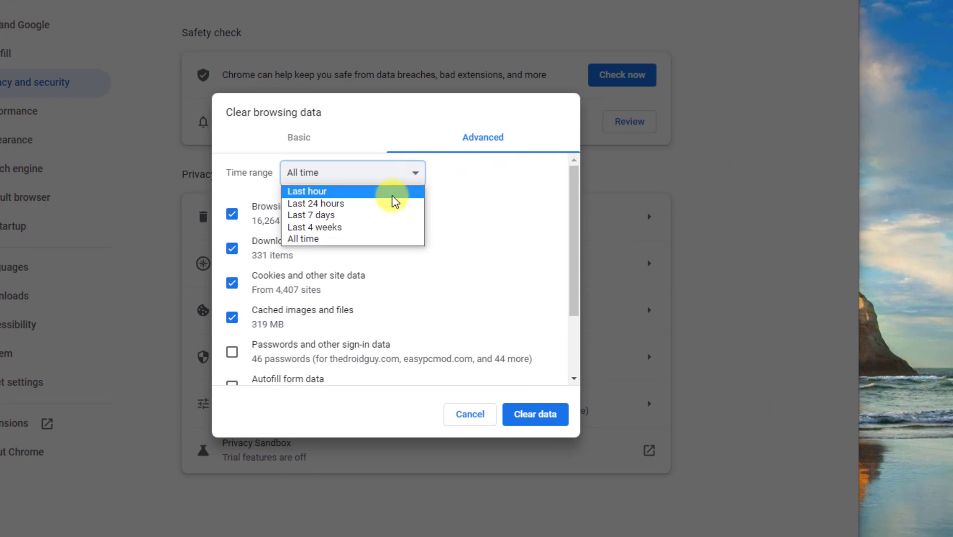
pyautogui.moveTo(395, 204)
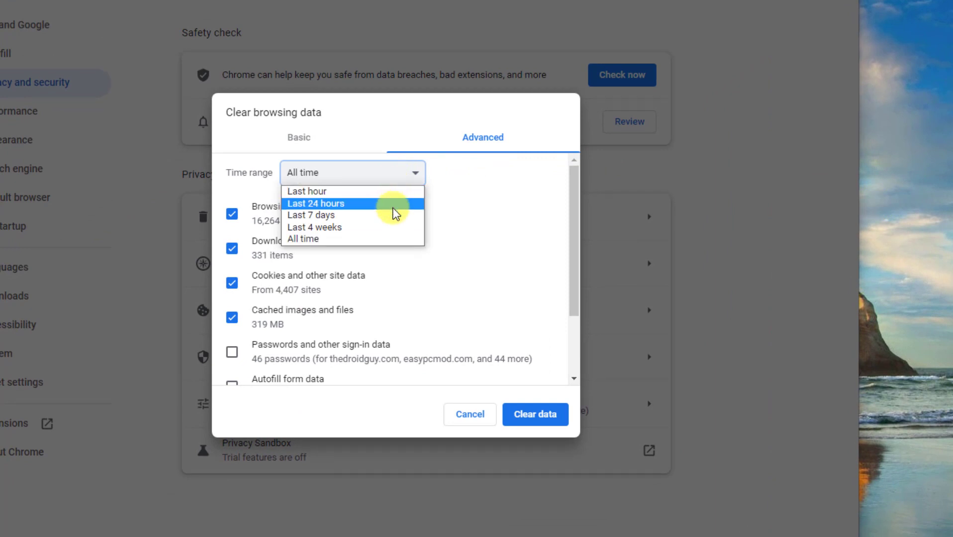
pyautogui.moveTo(394, 230)
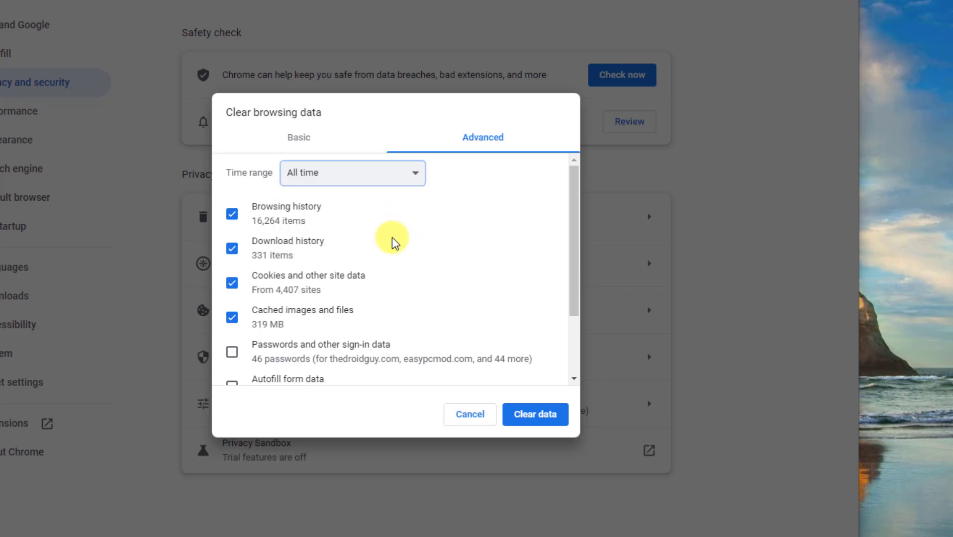
pyautogui.moveTo(279, 300)
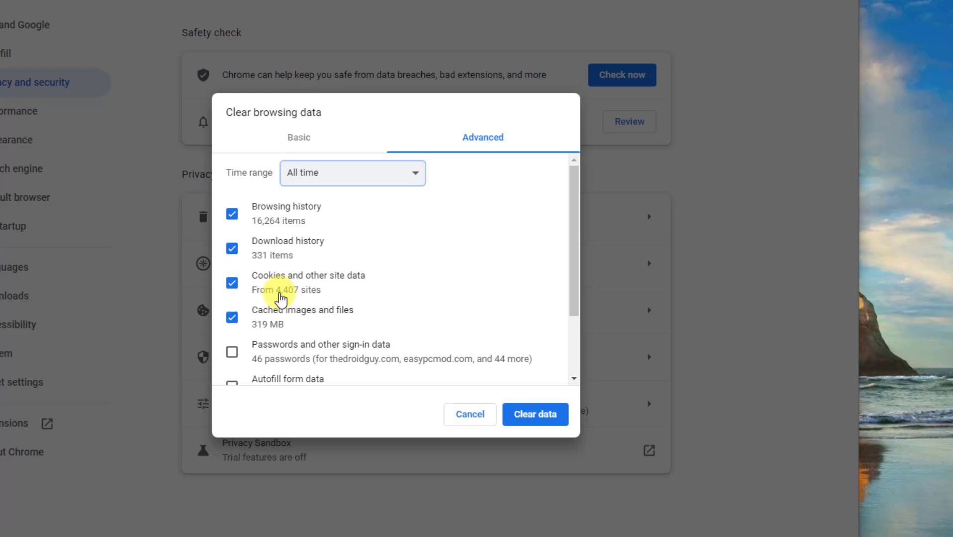
pyautogui.moveTo(294, 321)
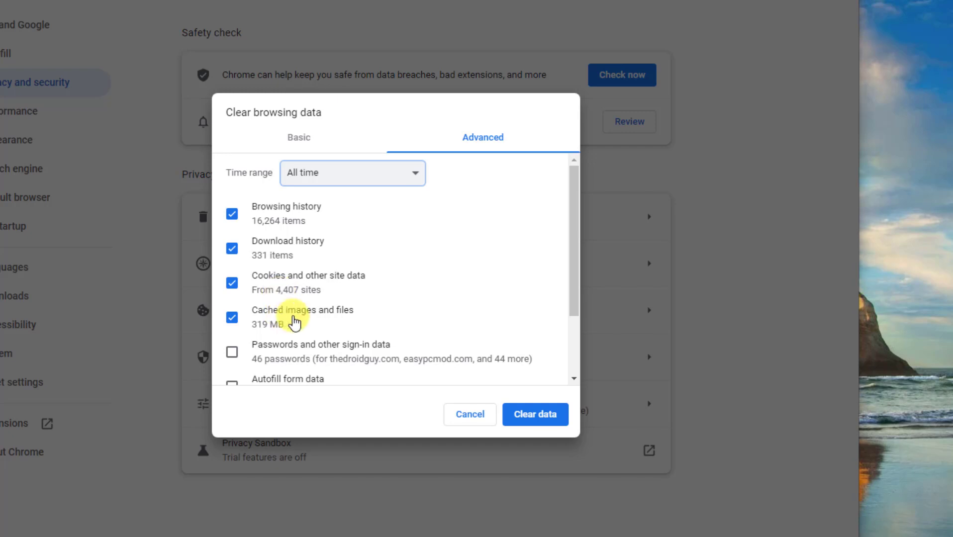
pyautogui.moveTo(568, 242)
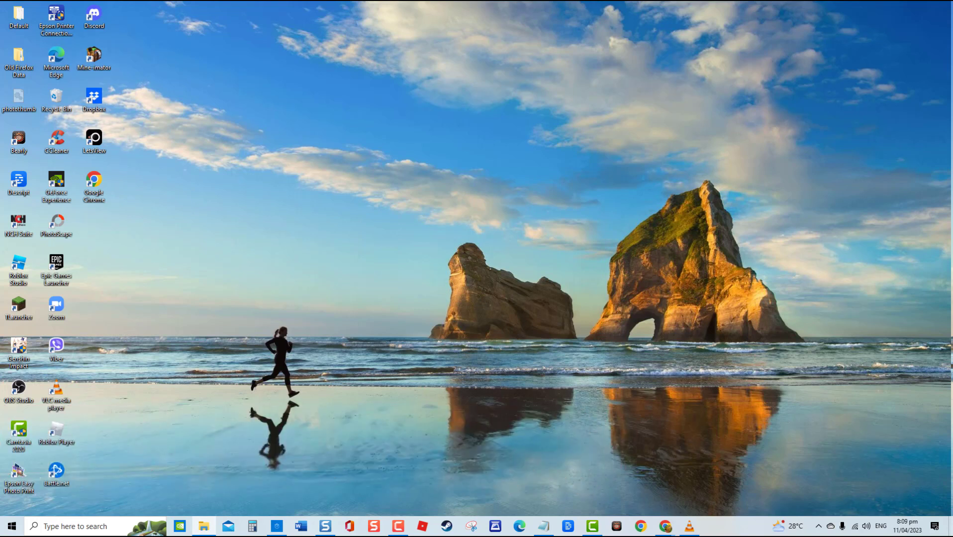
pyautogui.moveTo(103, 166)
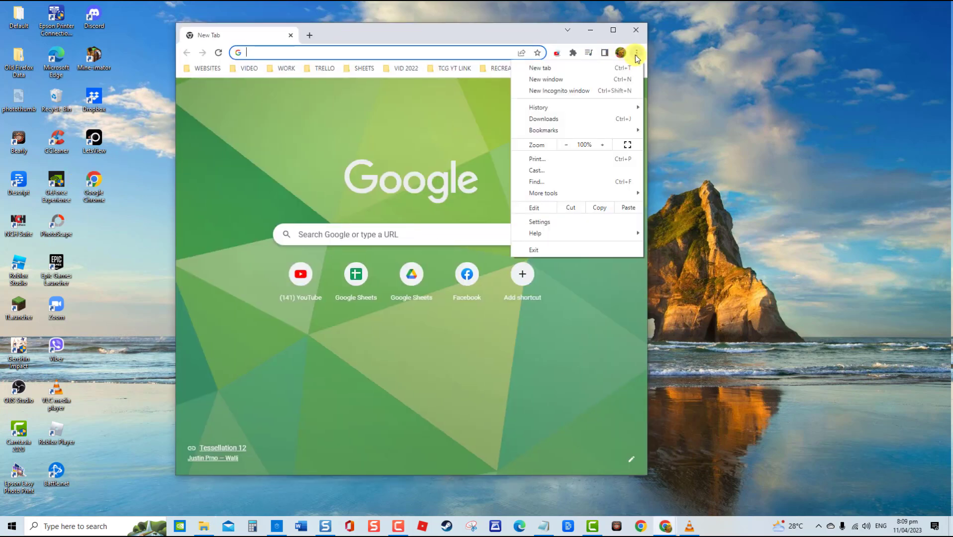
pyautogui.moveTo(574, 193)
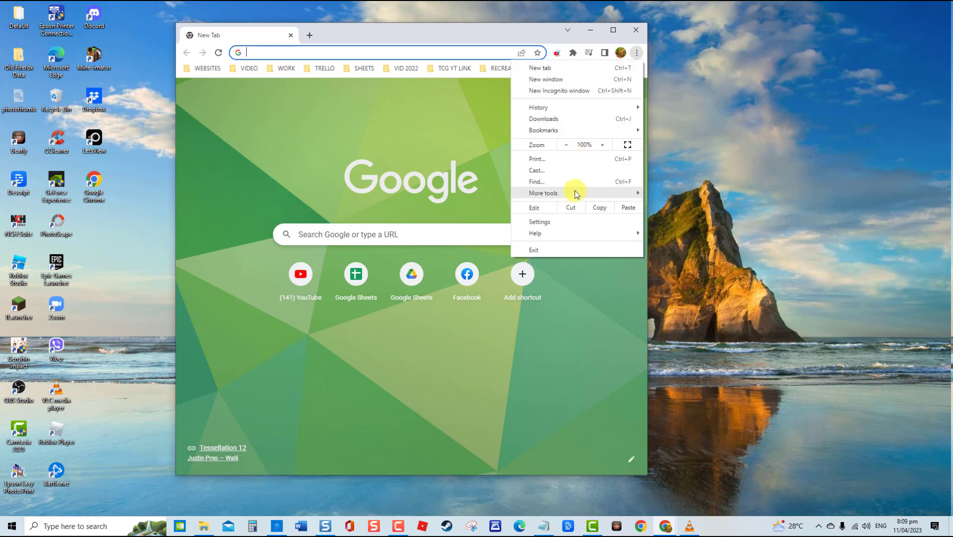
# Go through More tools to the chrome://extensions page listing installed extensions.
pyautogui.click(543, 192)
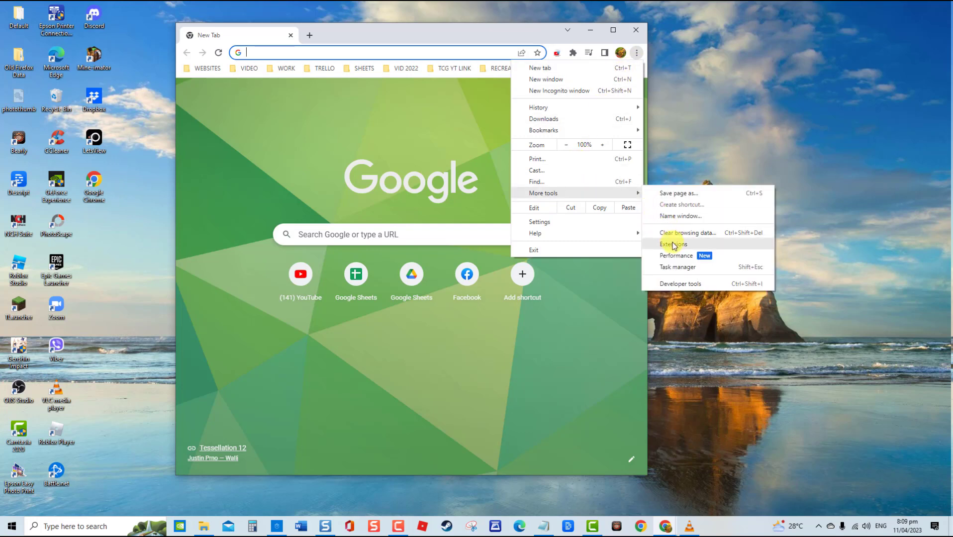
pyautogui.click(673, 244)
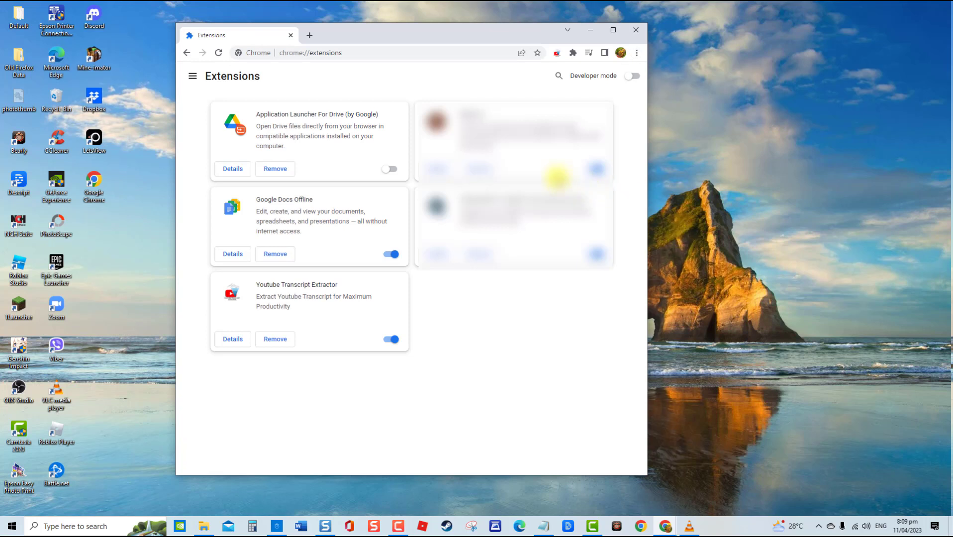
pyautogui.moveTo(377, 247)
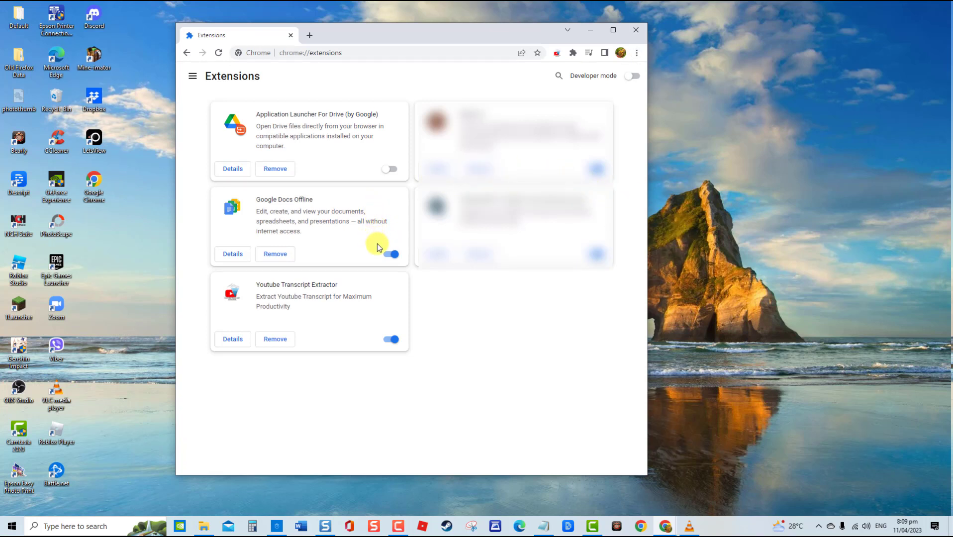
# Switch off Google Docs Offline and Youtube Transcript Extractor, then close Chrome.
pyautogui.click(390, 254)
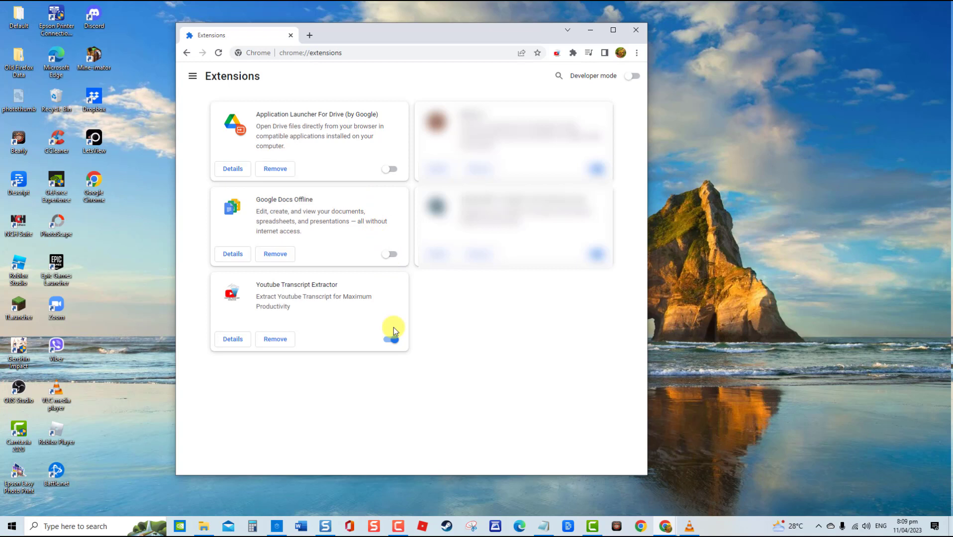
pyautogui.click(389, 339)
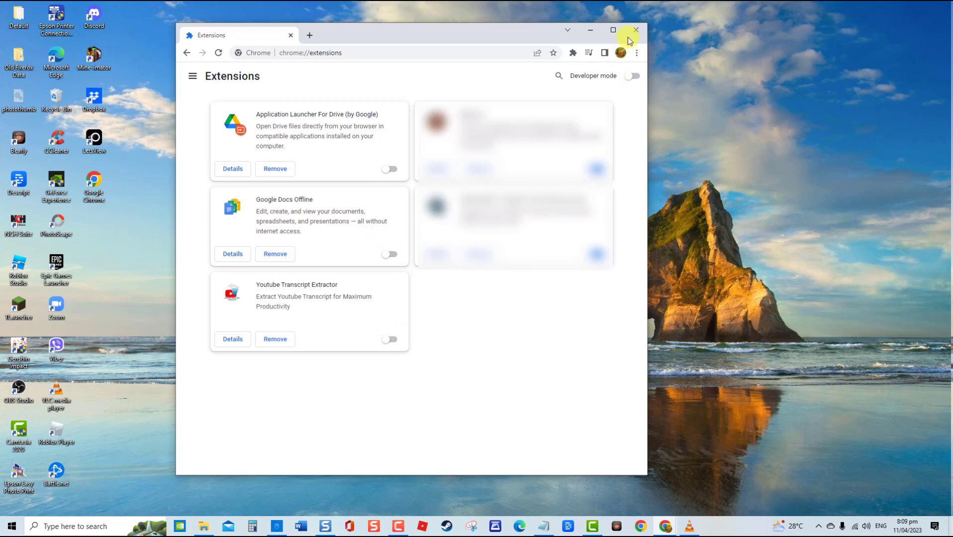
pyautogui.moveTo(635, 31)
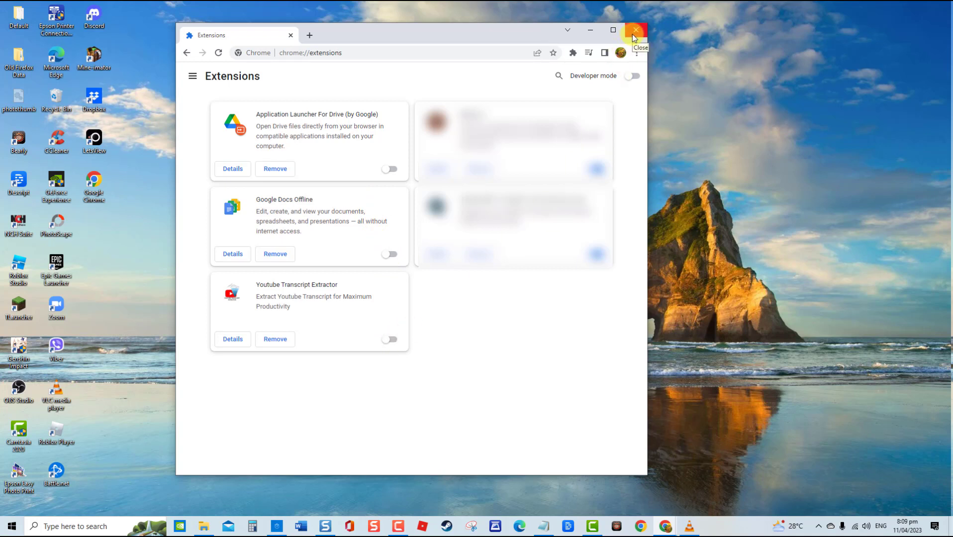
pyautogui.click(636, 31)
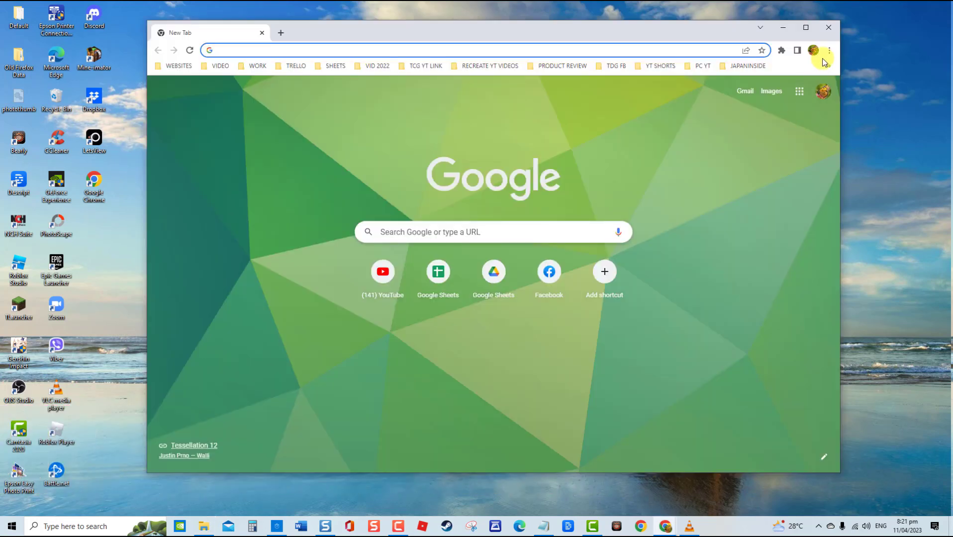
# Reset Chrome settings to original defaults from Settings, then close the browser.
pyautogui.click(829, 49)
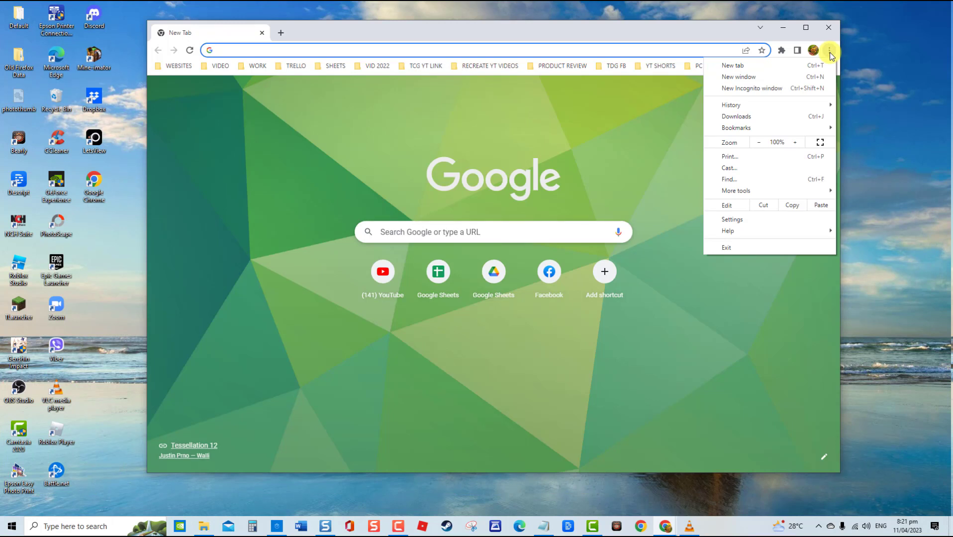
pyautogui.click(732, 220)
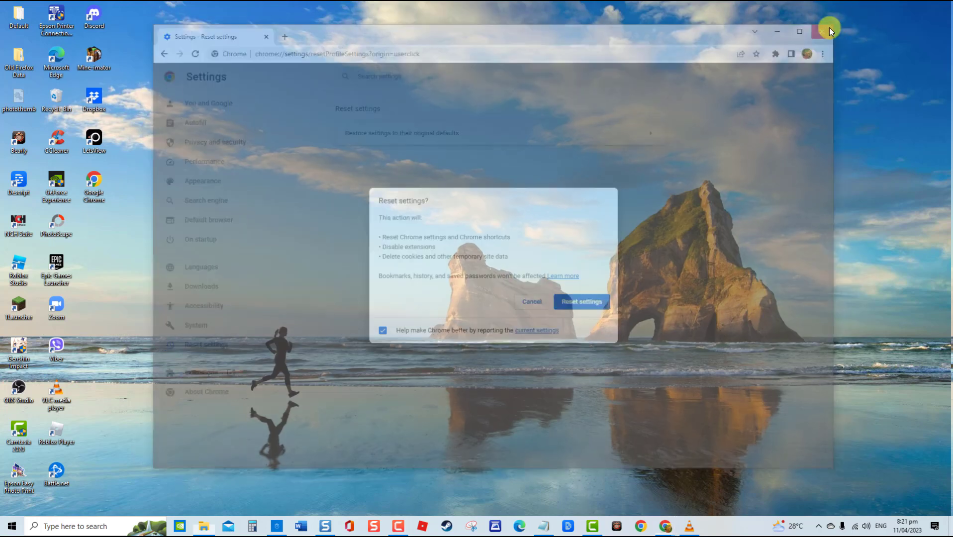
pyautogui.click(829, 31)
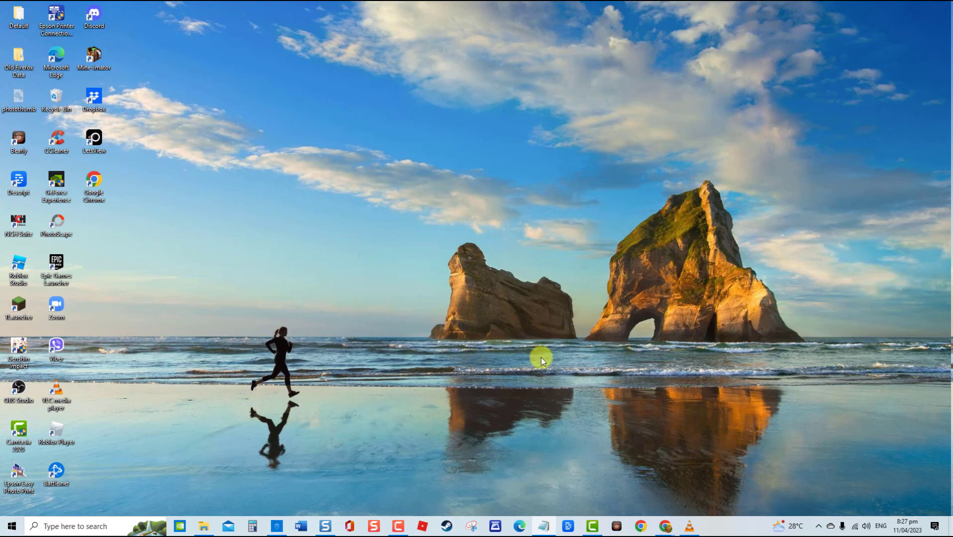
# Launch appwiz.cpl from the Run box to list Programs and Features.
pyautogui.press('Win+r')
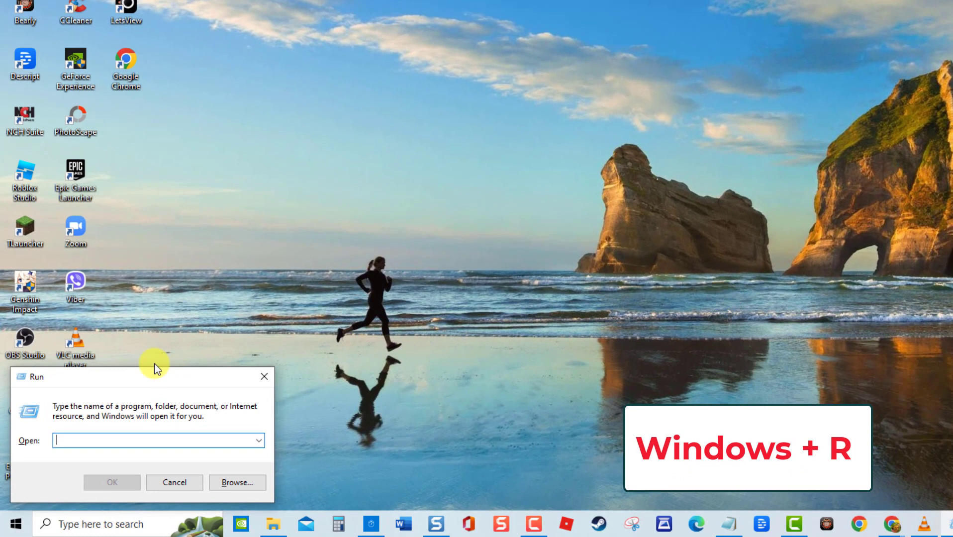
pyautogui.write('appwiz.cpl')
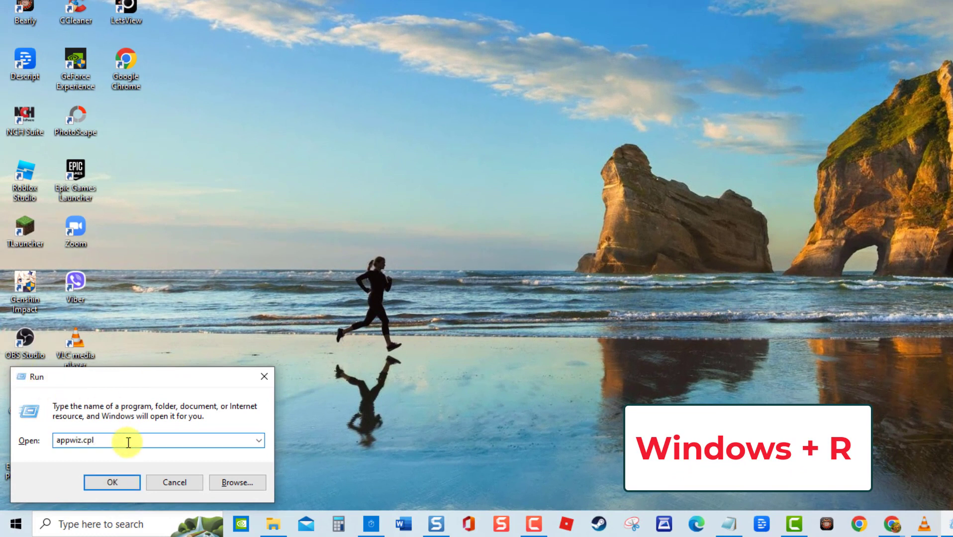
pyautogui.click(111, 482)
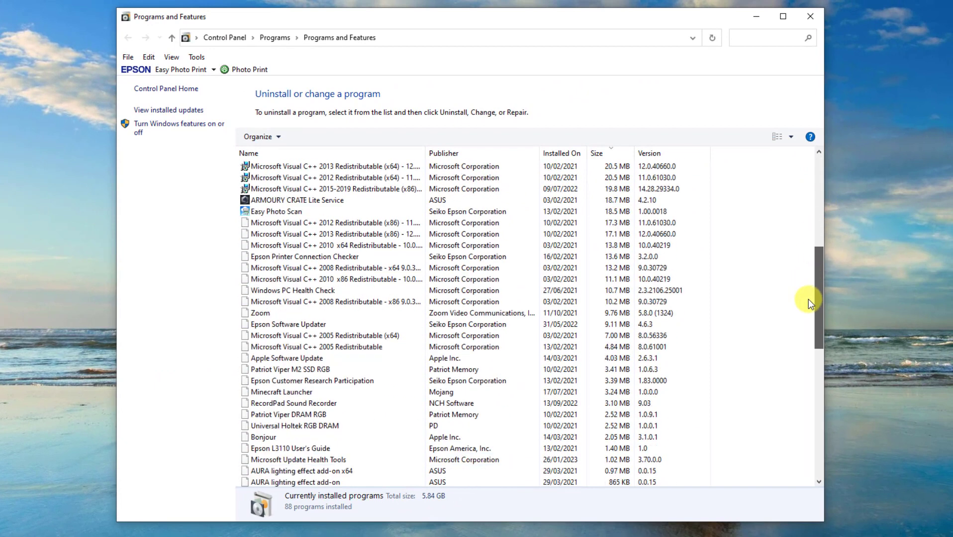
# Select Google Chrome in the installed programs list, then close the window.
pyautogui.click(274, 391)
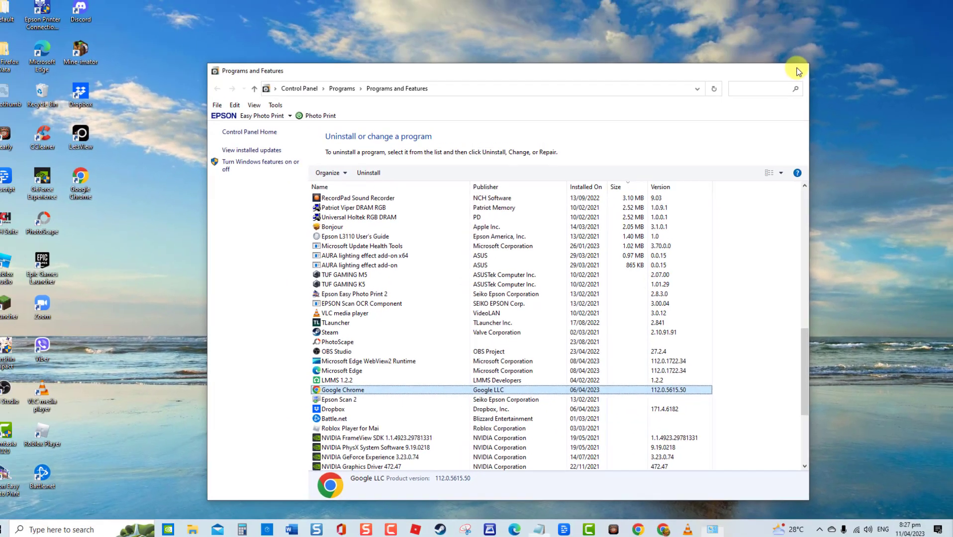
pyautogui.click(797, 71)
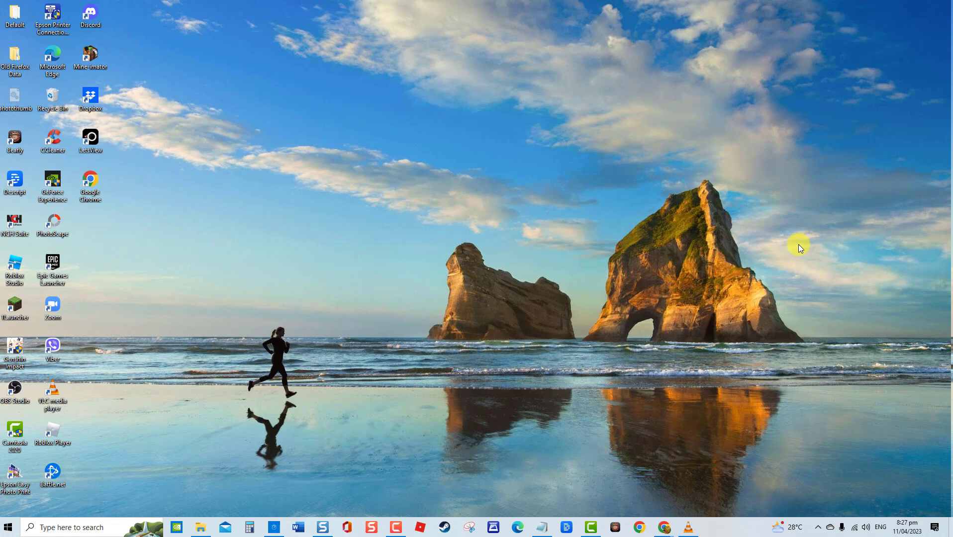
pyautogui.moveTo(833, 288)
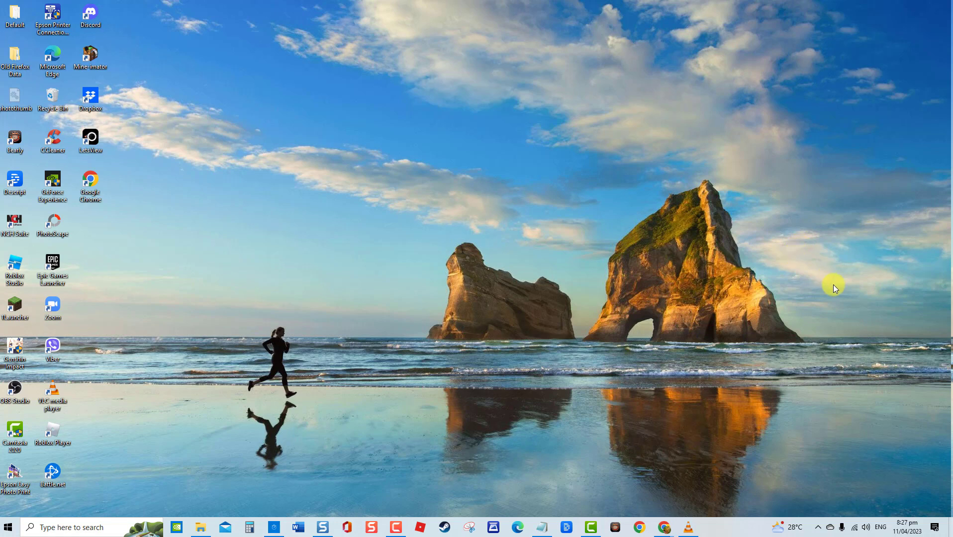